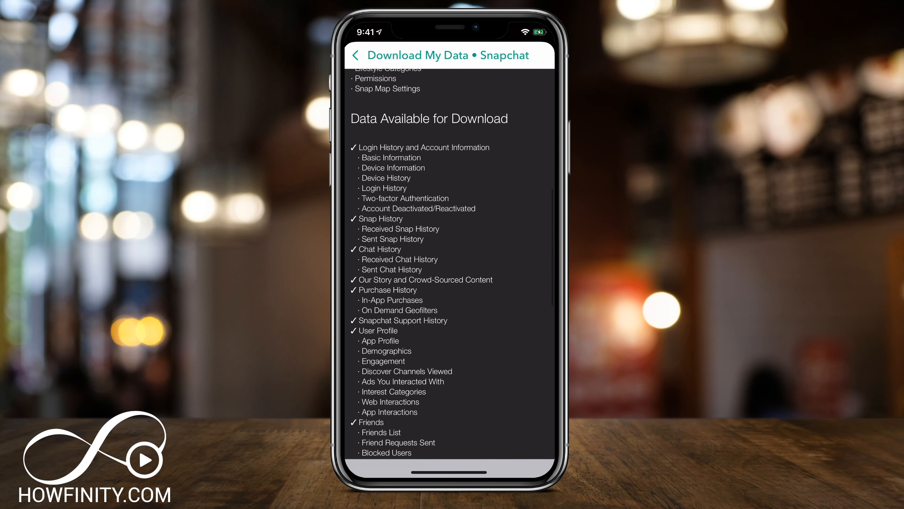
Step: Scroll through the Download My Data page to review the downloadable data categories
{"action": "scroll", "scroll_direction": "down", "scroll_amount": 3}
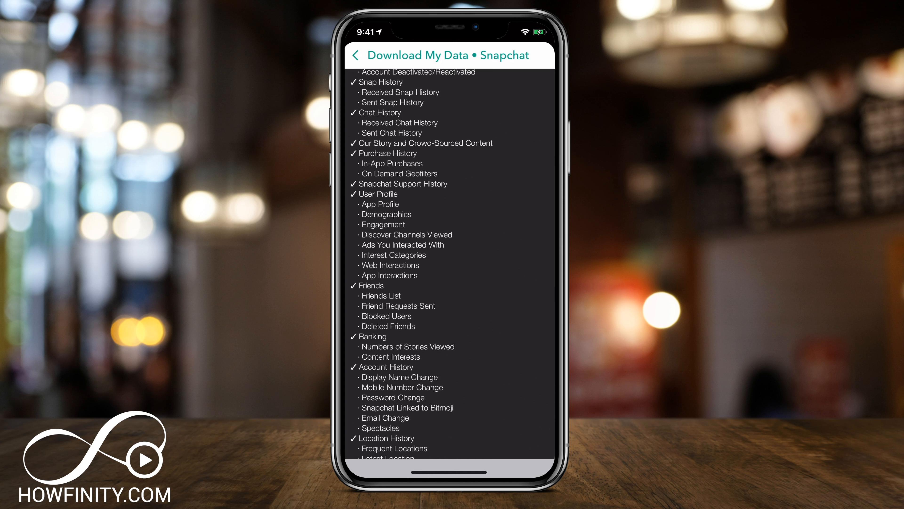
{"action": "scroll", "scroll_direction": "up", "scroll_amount": 3}
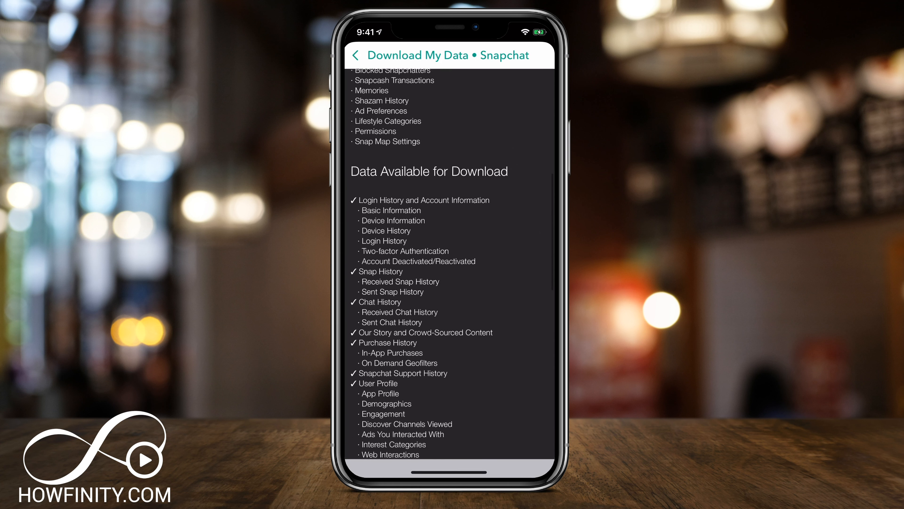
{"action": "scroll", "scroll_direction": "down", "scroll_amount": 3}
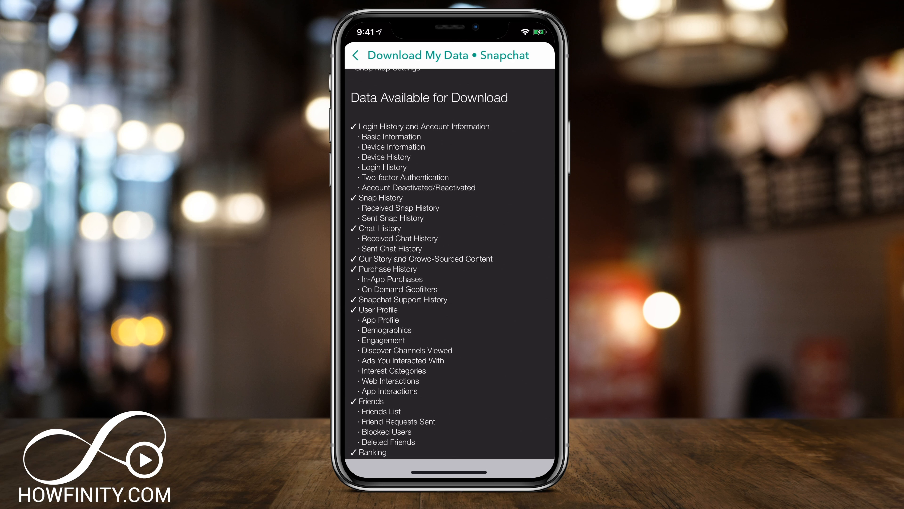
{"action": "scroll", "scroll_direction": "down", "scroll_amount": 3}
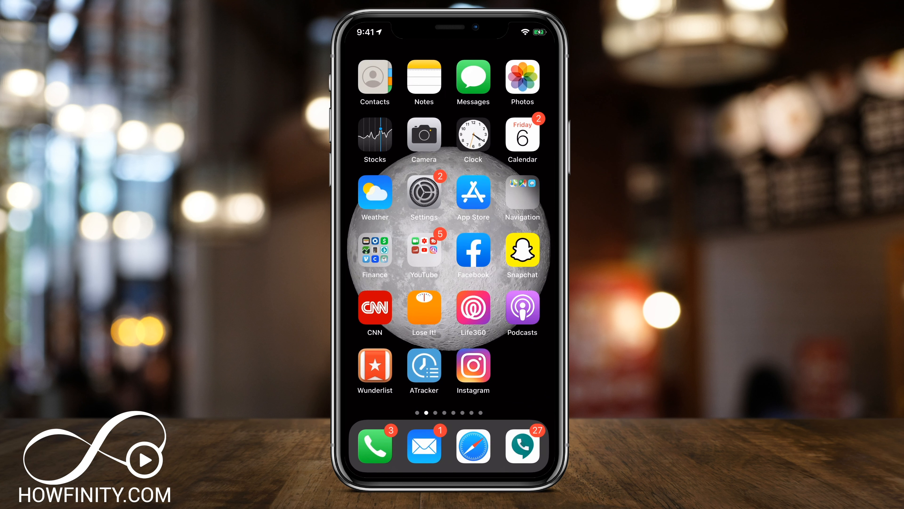
Step: Launch Snapchat, go through the profile into Settings, and reach My Data under Account Actions
{"action": "left_click", "coordinate": [521, 253]}
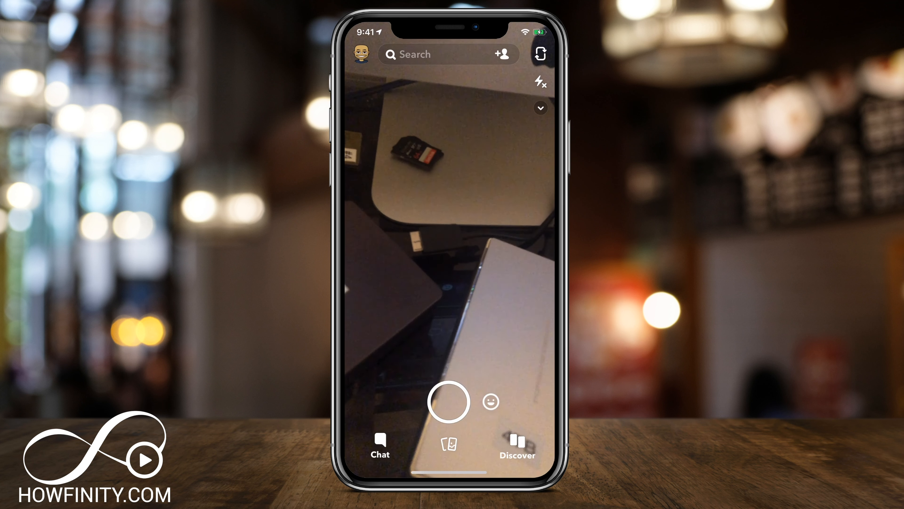
{"action": "left_click", "coordinate": [361, 55]}
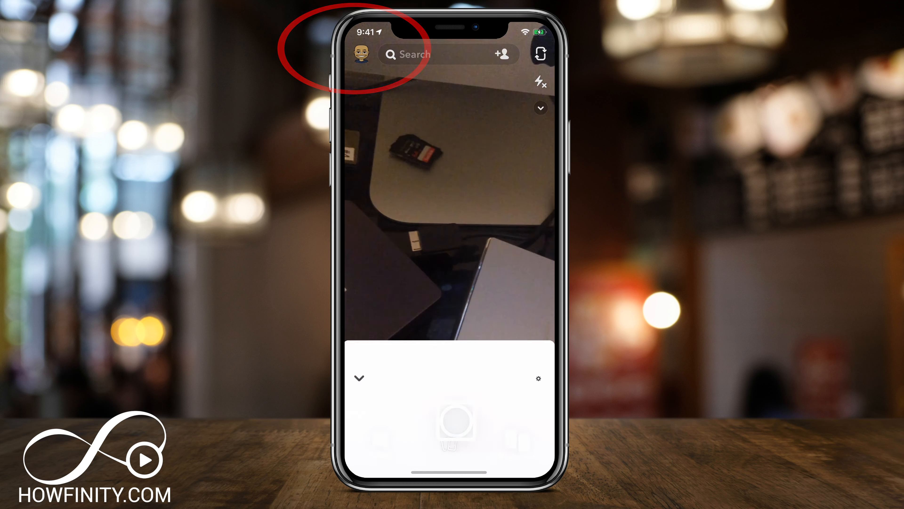
{"action": "left_click", "coordinate": [360, 55]}
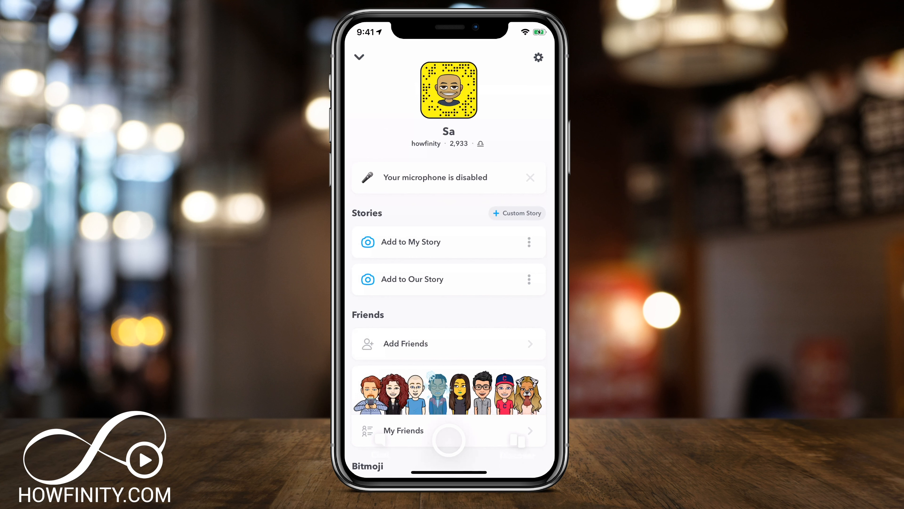
{"action": "left_click", "coordinate": [537, 57]}
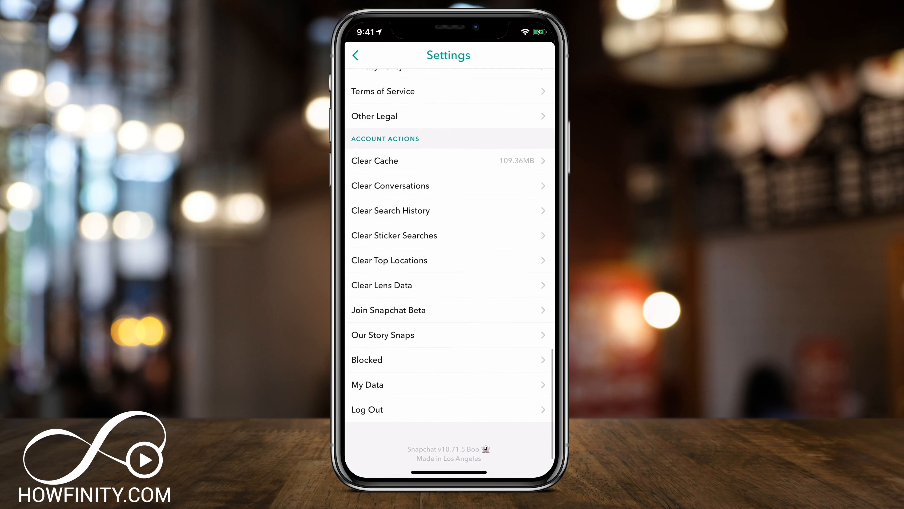
{"action": "scroll", "scroll_direction": "up", "scroll_amount": 3}
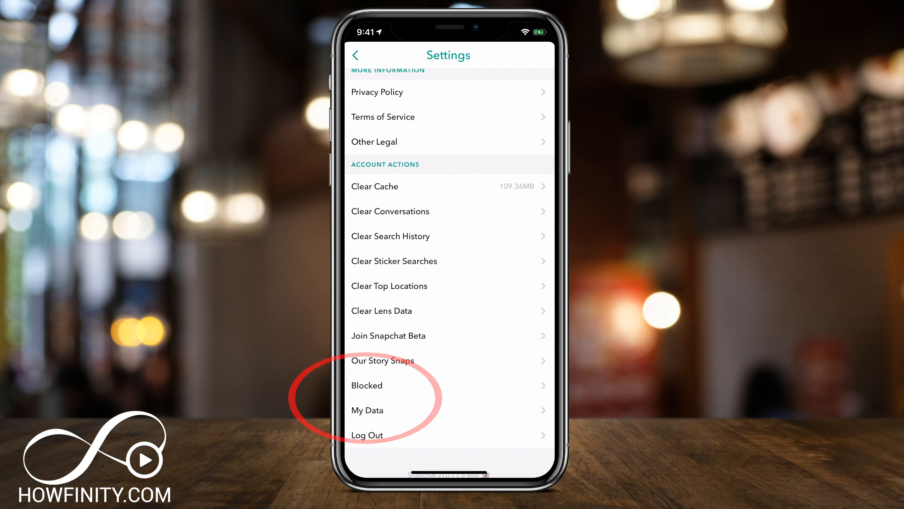
{"action": "left_click", "coordinate": [366, 410]}
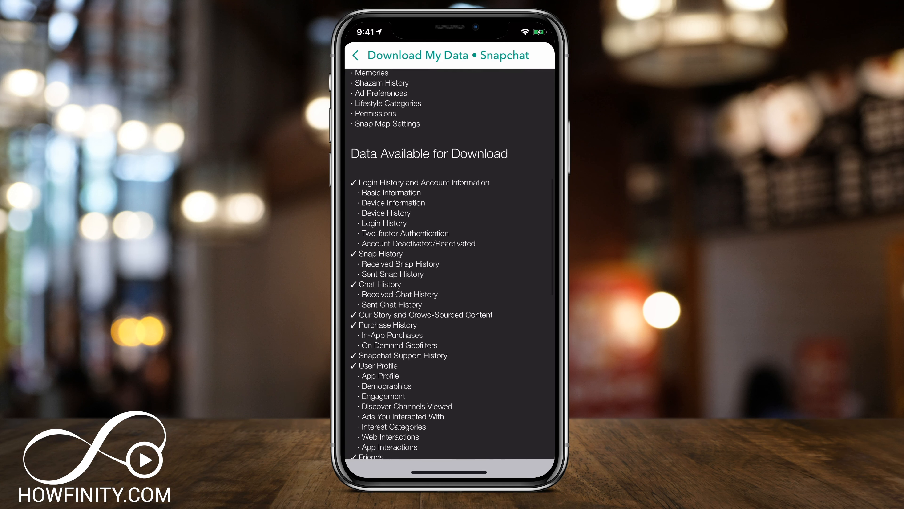
Step: Scroll to the bottom of Download My Data and submit the data download request
{"action": "scroll", "scroll_direction": "down", "scroll_amount": 3}
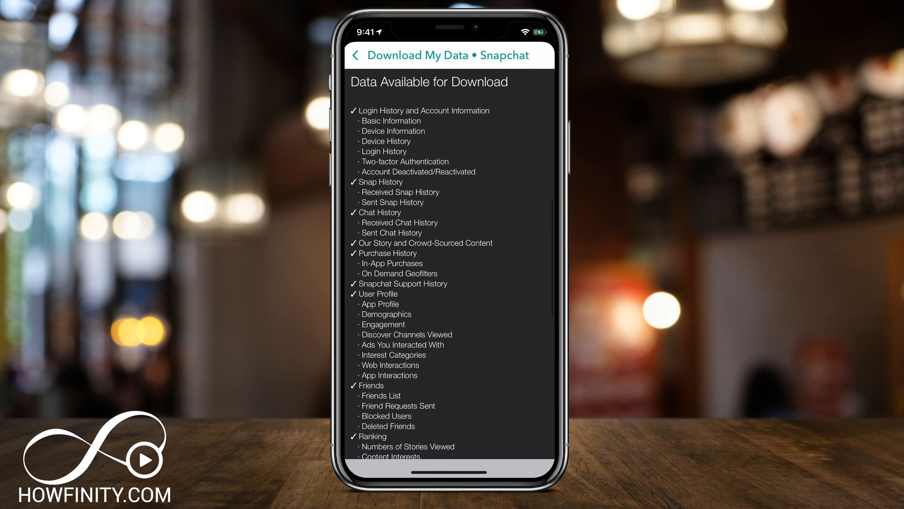
{"action": "scroll", "scroll_direction": "up", "scroll_amount": 3}
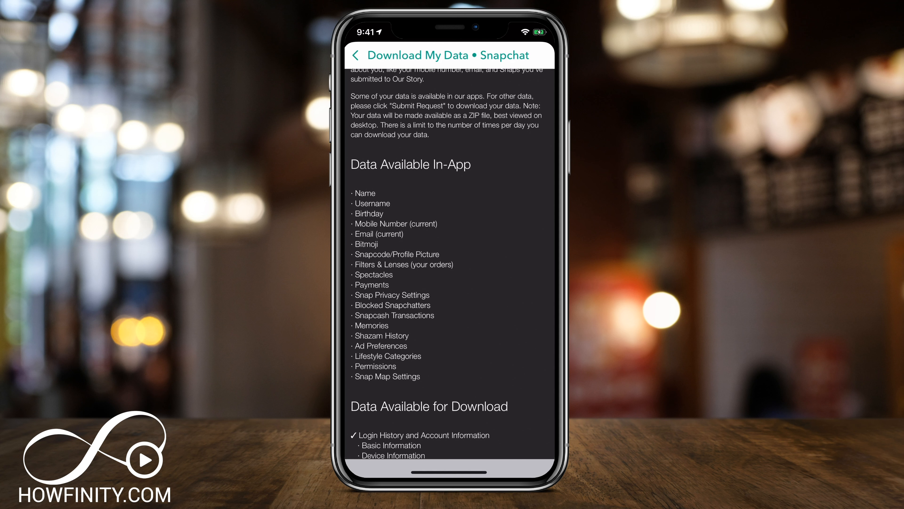
{"action": "scroll", "scroll_direction": "down", "scroll_amount": 3}
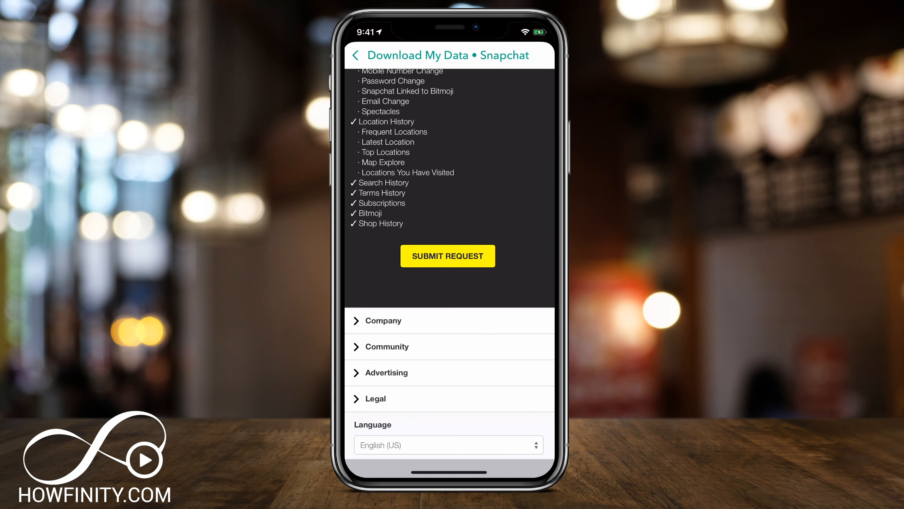
{"action": "left_click", "coordinate": [448, 255]}
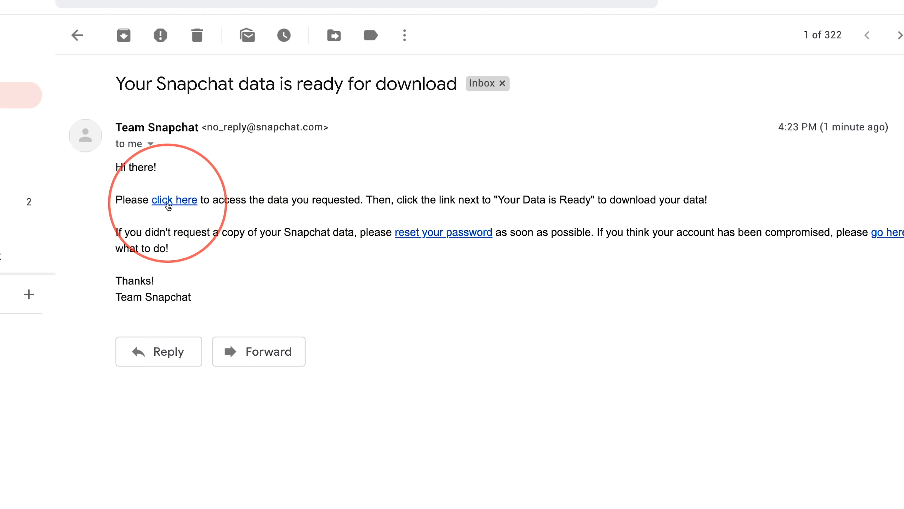
Step: Follow the data-ready email's 'click here' link to the Snapchat login page
{"action": "left_click", "coordinate": [174, 199]}
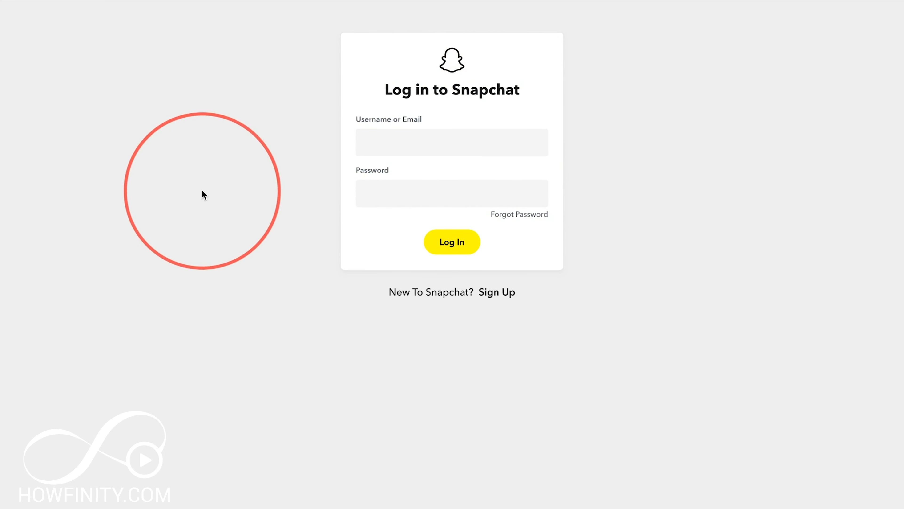
{"action": "left_click", "coordinate": [452, 142]}
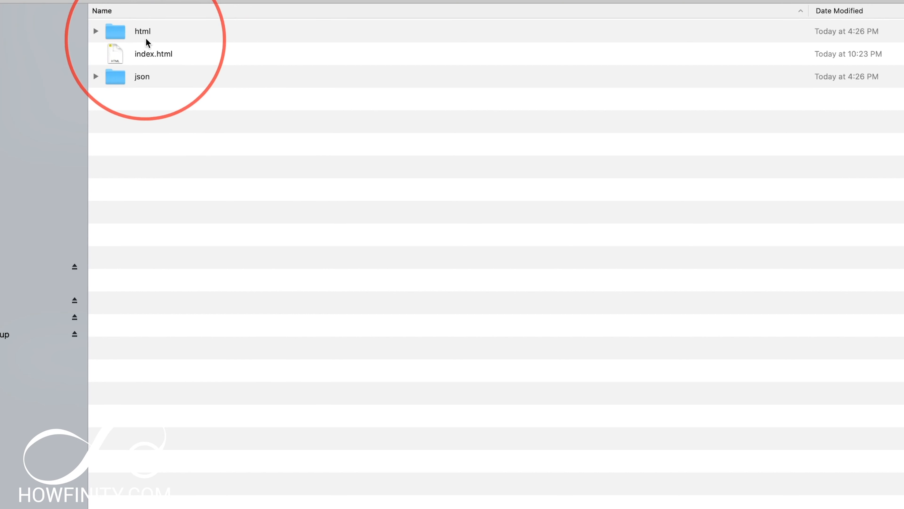
{"action": "mouse_move", "coordinate": [150, 54]}
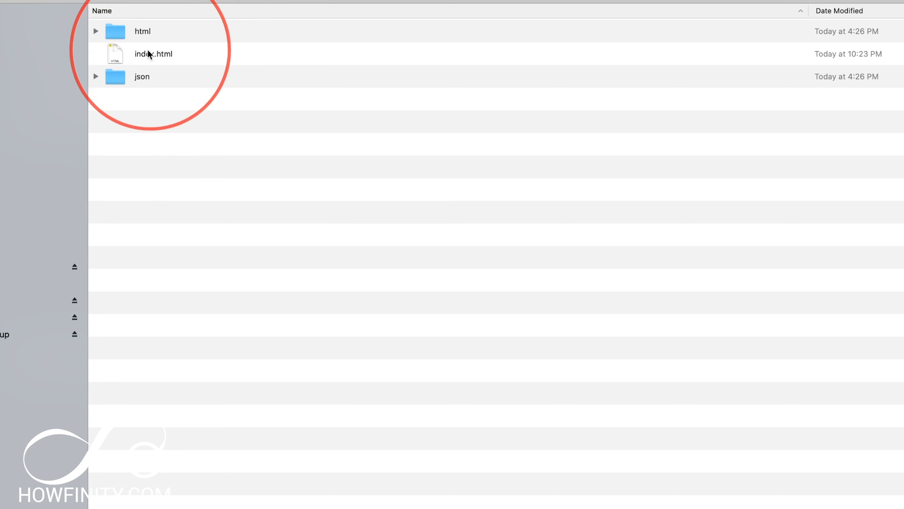
{"action": "mouse_move", "coordinate": [169, 95]}
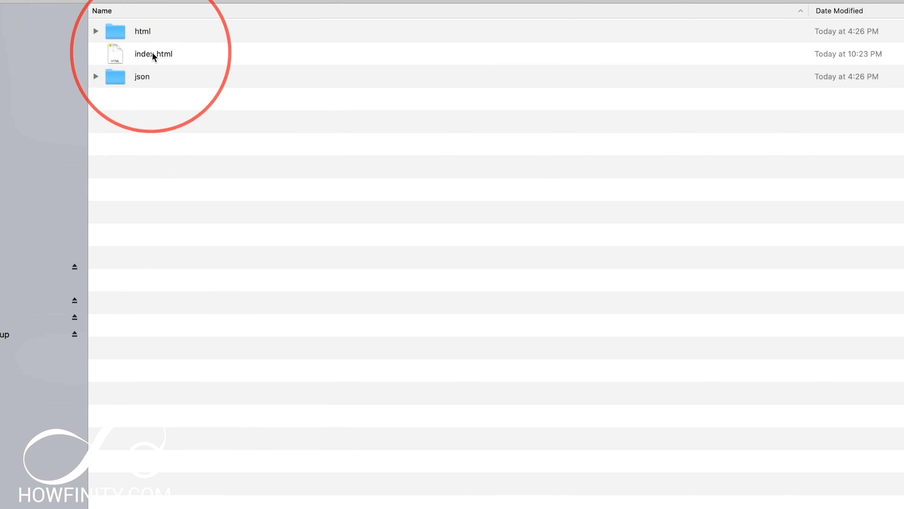
Step: Expand the exported html folder and open snap_history.html with Safari from its shortcut menu
{"action": "left_click", "coordinate": [95, 31]}
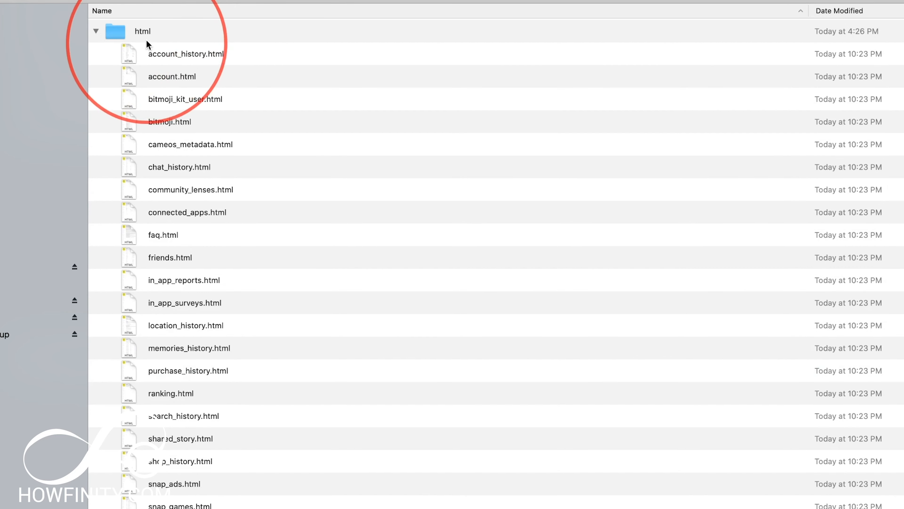
{"action": "mouse_move", "coordinate": [208, 117]}
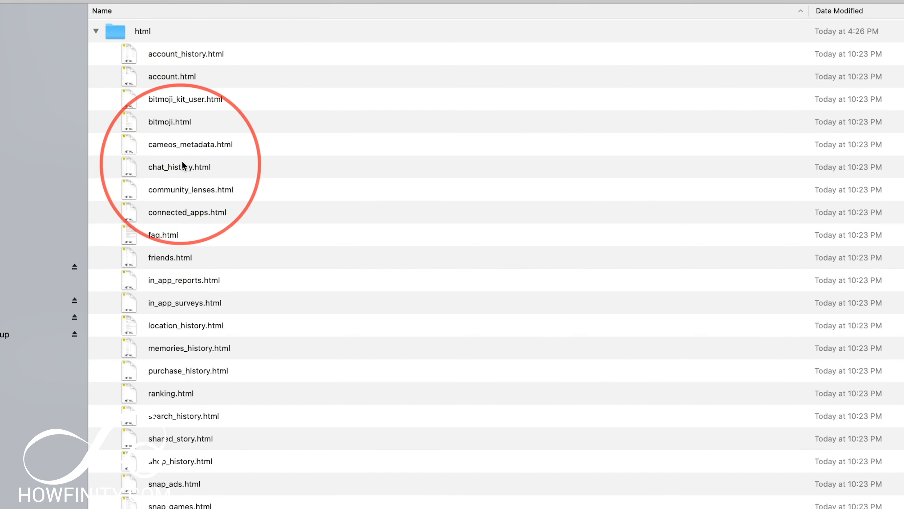
{"action": "left_click", "coordinate": [186, 54]}
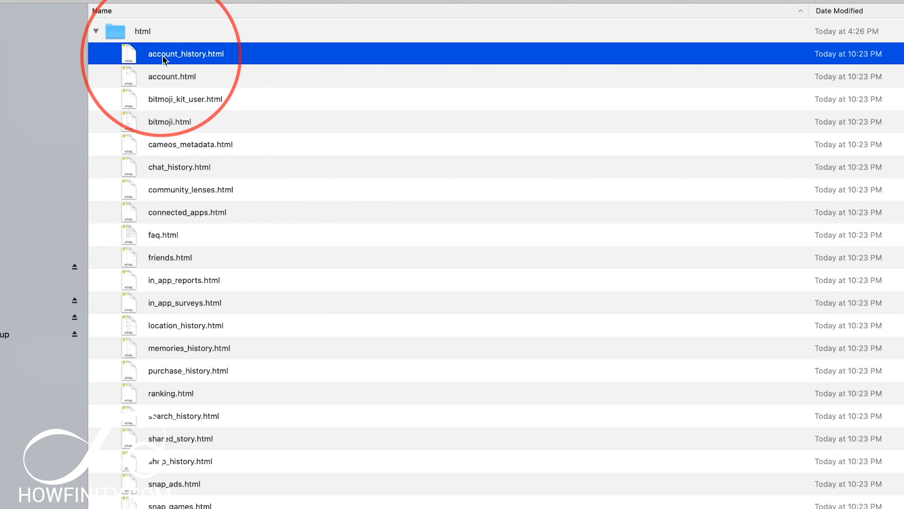
{"action": "scroll", "scroll_direction": "down", "scroll_amount": 3}
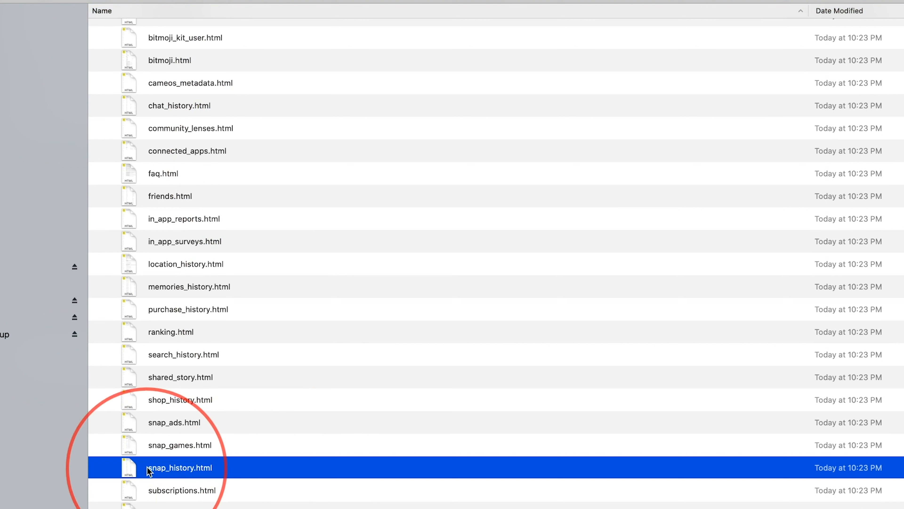
{"action": "mouse_move", "coordinate": [221, 475]}
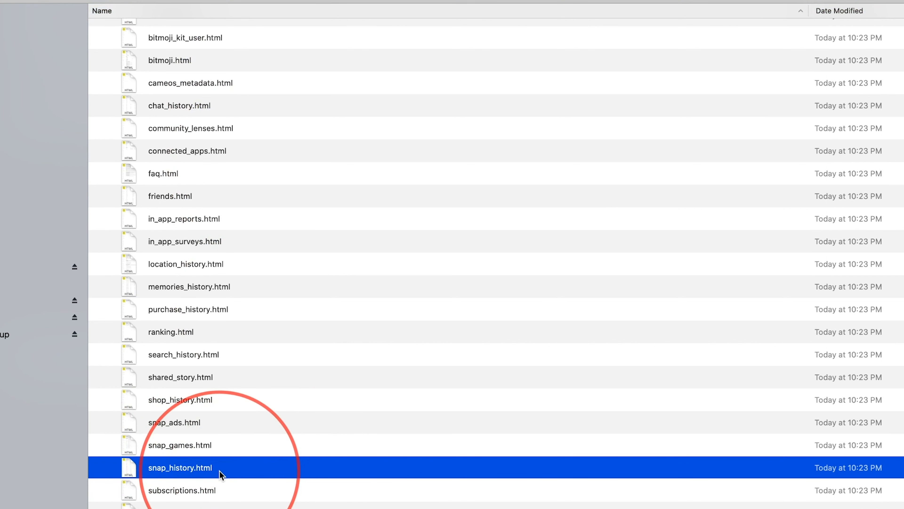
{"action": "right_click", "coordinate": [180, 467]}
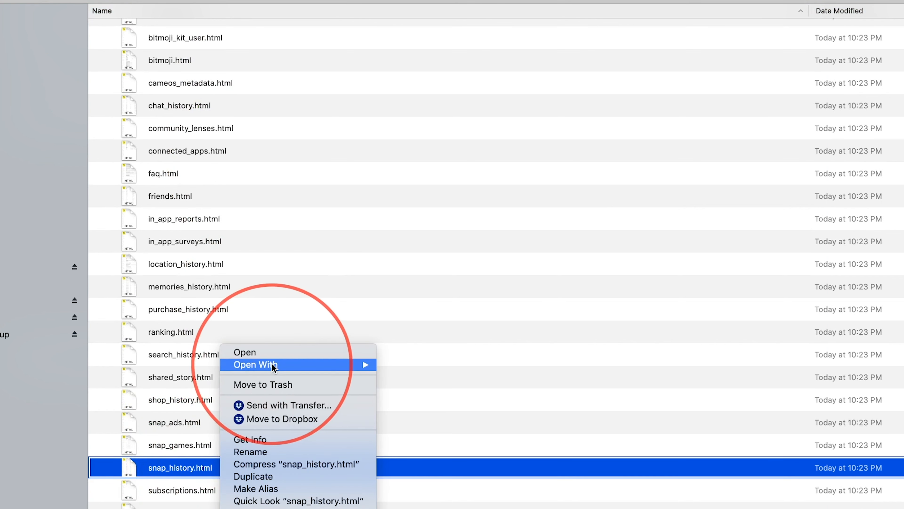
{"action": "left_click", "coordinate": [417, 414]}
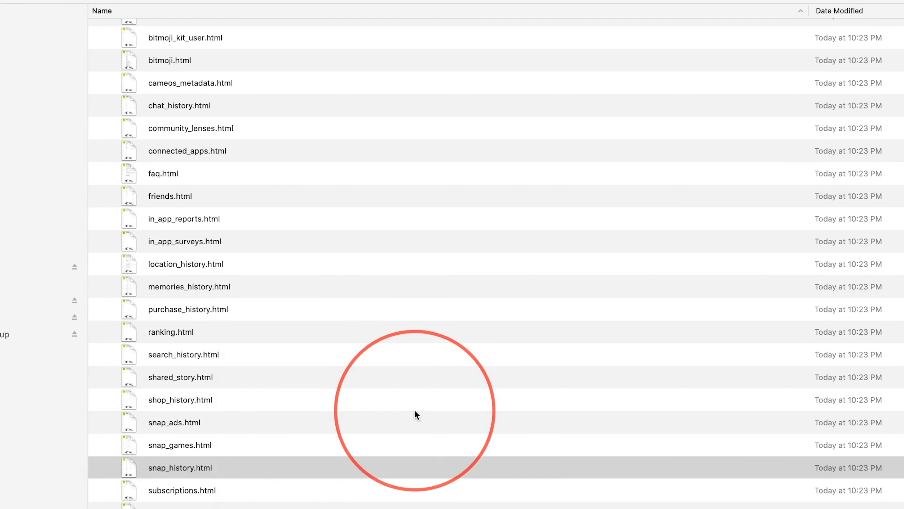
Step: Switch between Chat History and Snap History in the sidebar, ending on the received snaps list
{"action": "double_click", "coordinate": [180, 467]}
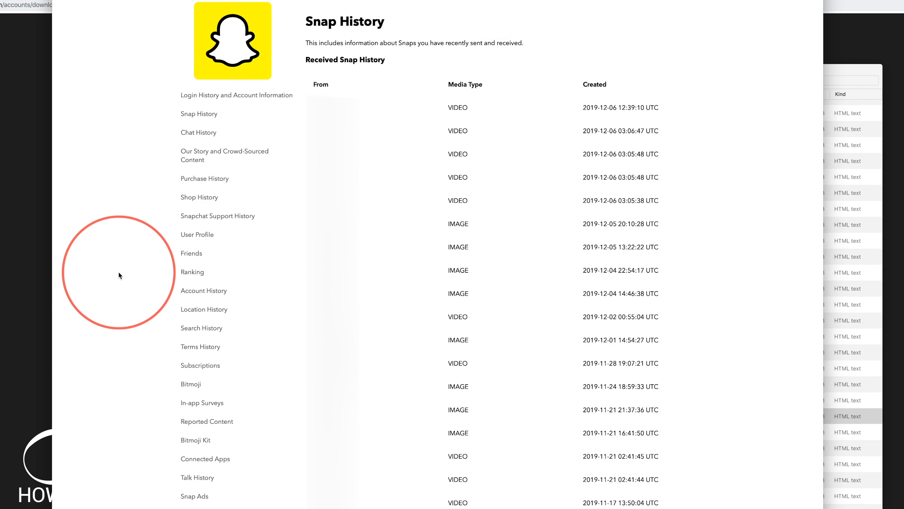
{"action": "mouse_move", "coordinate": [357, 93]}
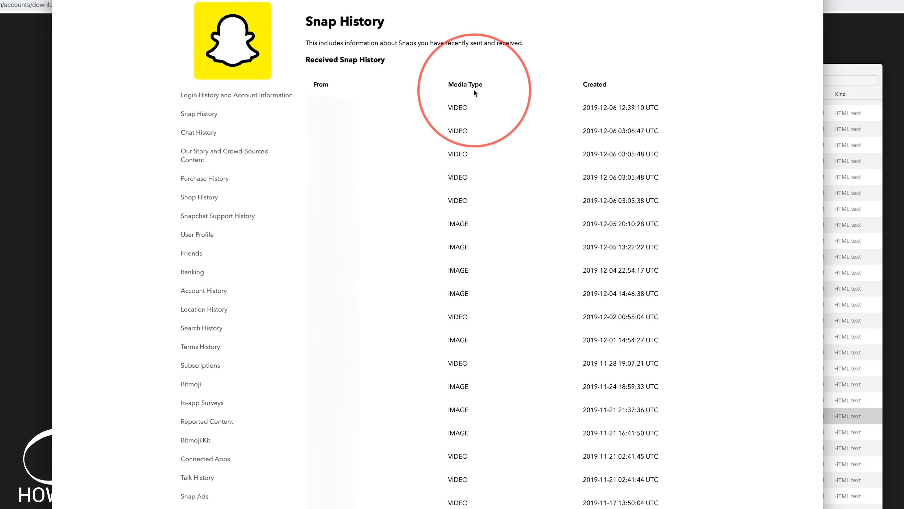
{"action": "mouse_move", "coordinate": [469, 316]}
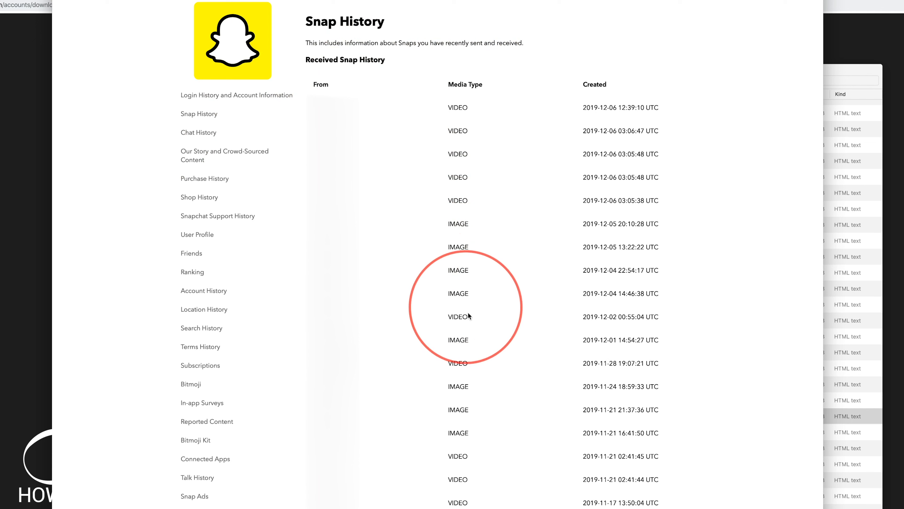
{"action": "mouse_move", "coordinate": [719, 320]}
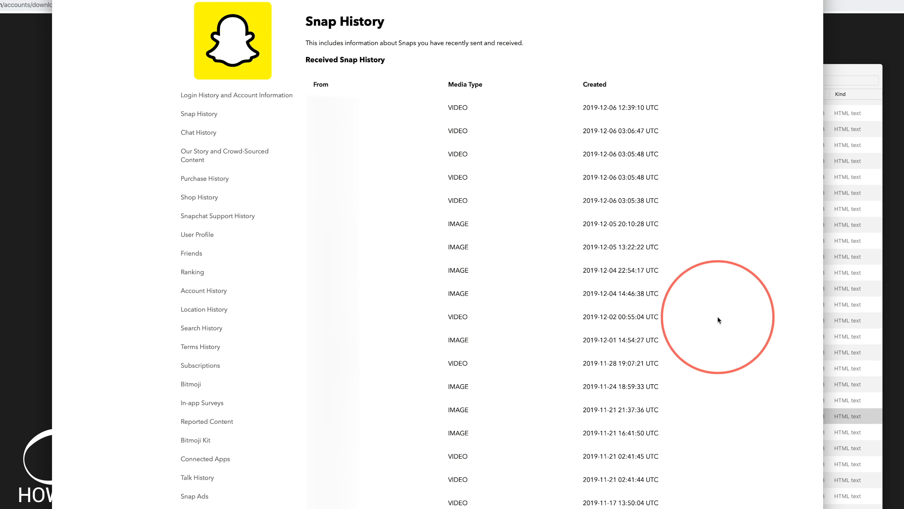
{"action": "mouse_move", "coordinate": [383, 325]}
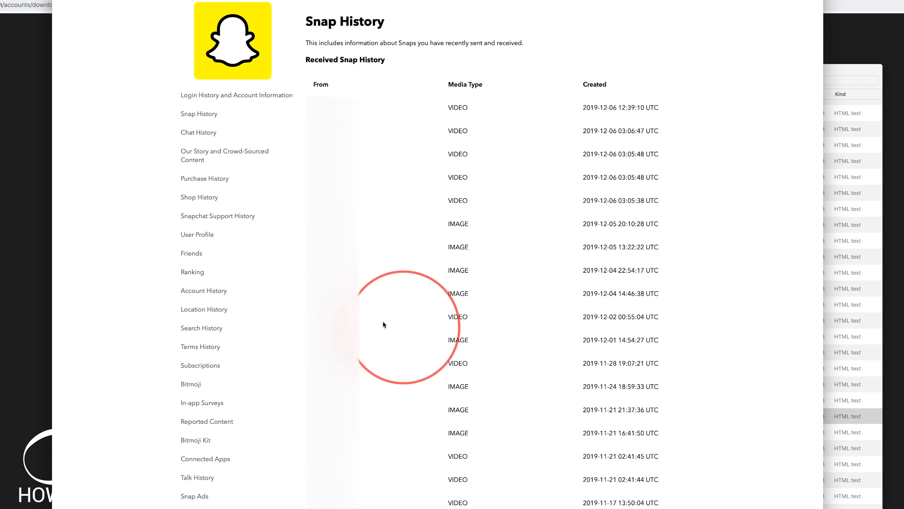
{"action": "left_click", "coordinate": [198, 132]}
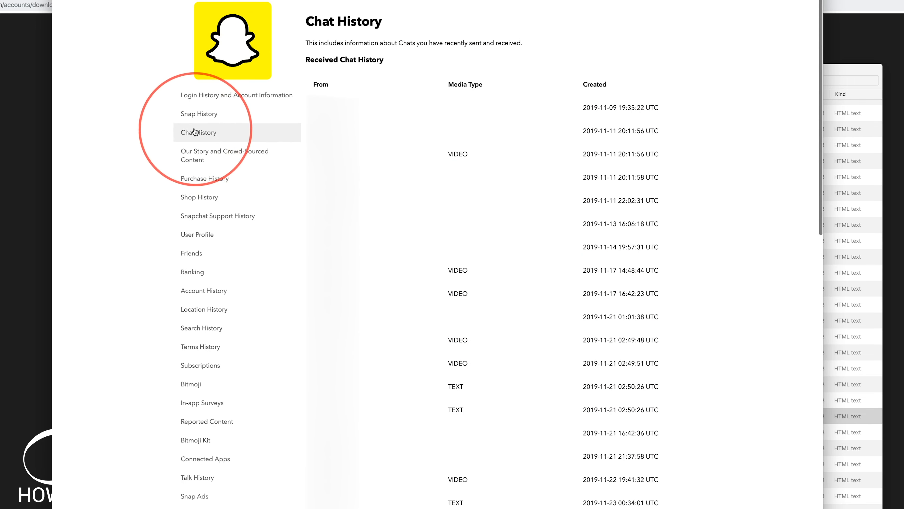
{"action": "left_click", "coordinate": [199, 113]}
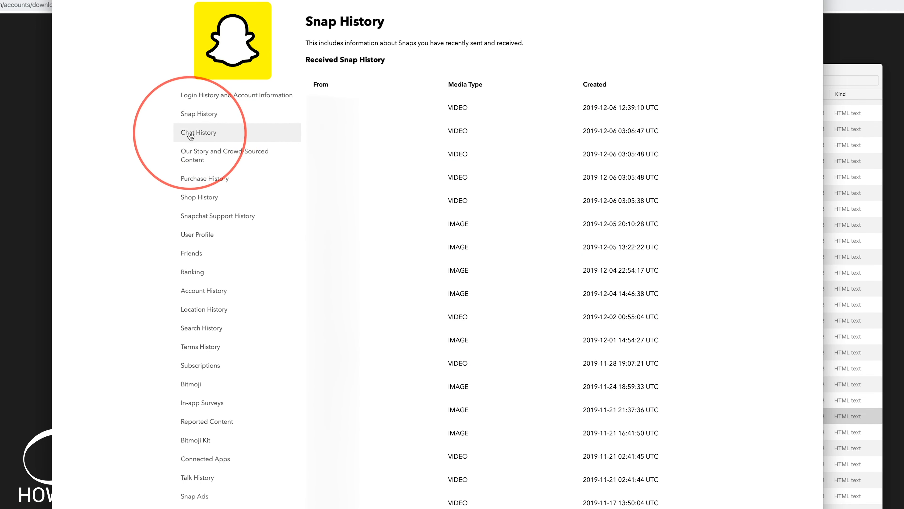
{"action": "left_click", "coordinate": [198, 132]}
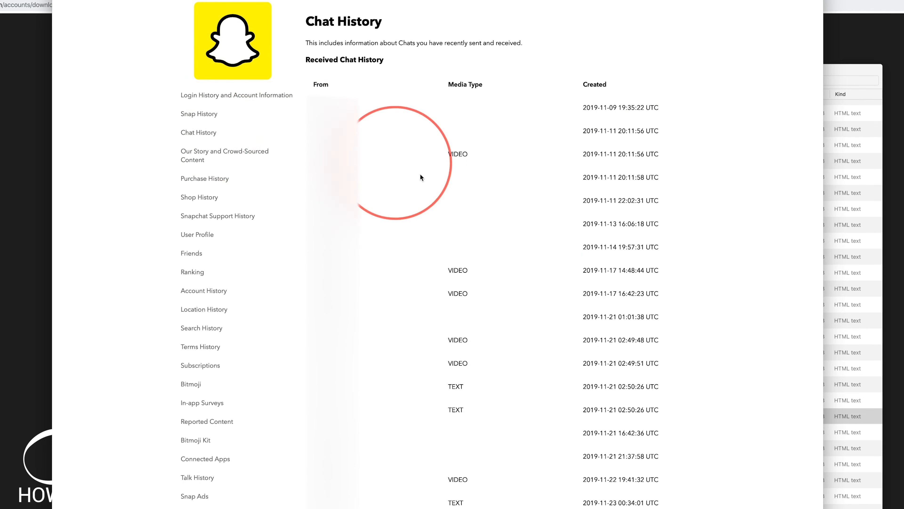
{"action": "left_click", "coordinate": [199, 114]}
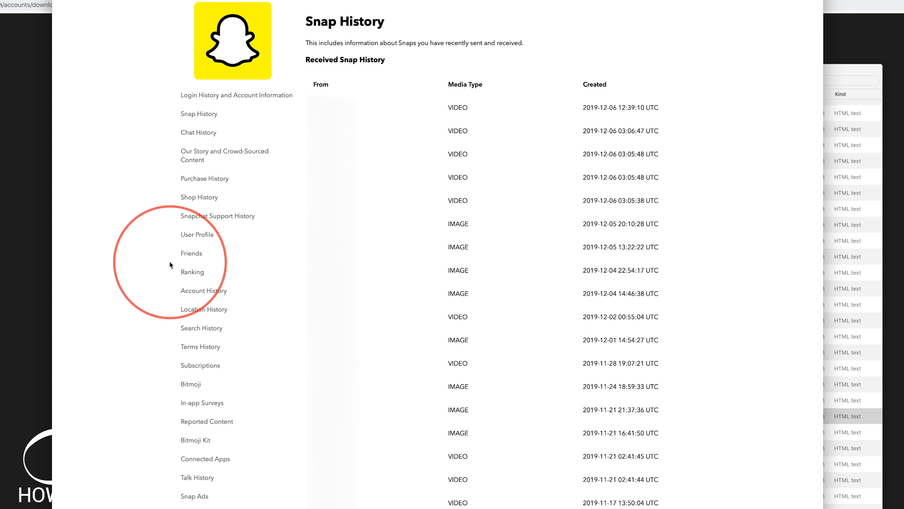
{"action": "mouse_move", "coordinate": [156, 213]}
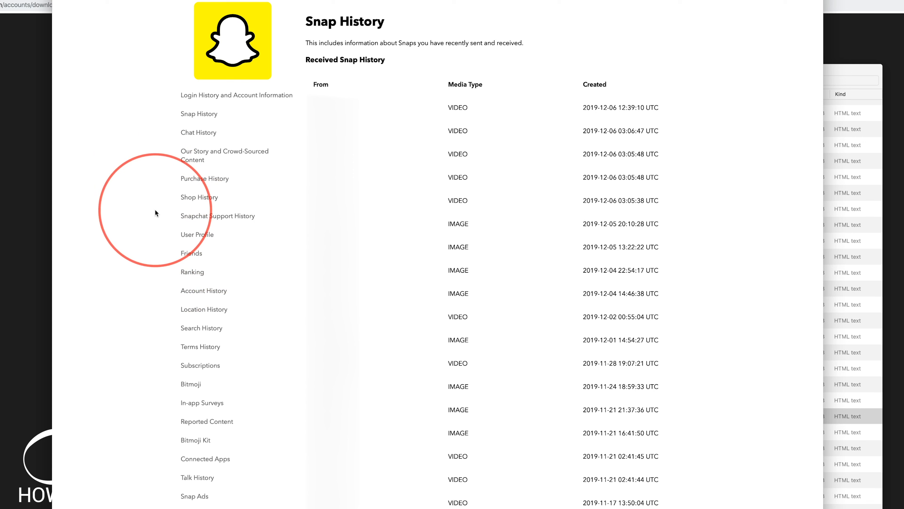
{"action": "mouse_move", "coordinate": [339, 69]}
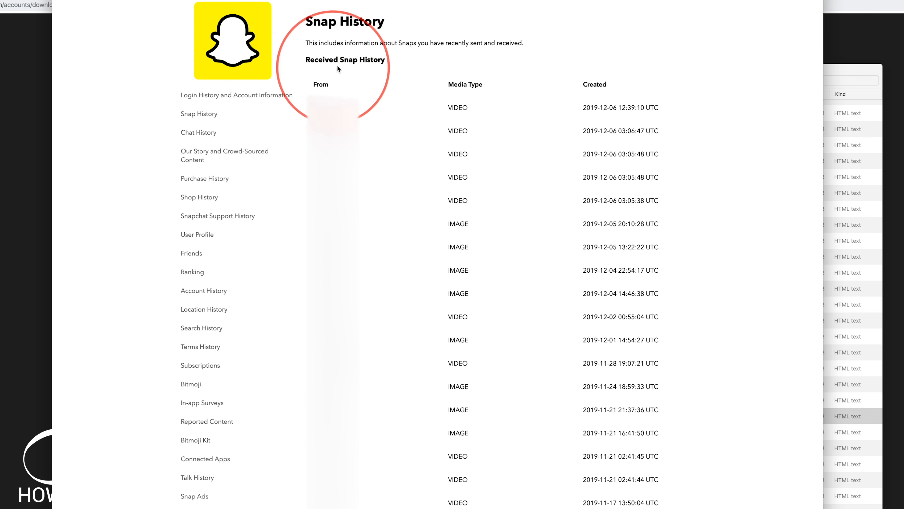
{"action": "mouse_move", "coordinate": [524, 249]}
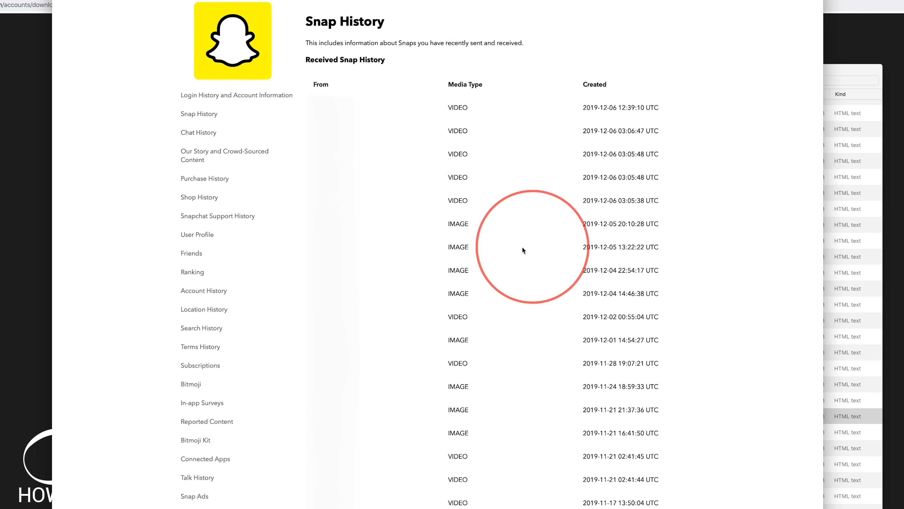
{"action": "mouse_move", "coordinate": [483, 90]}
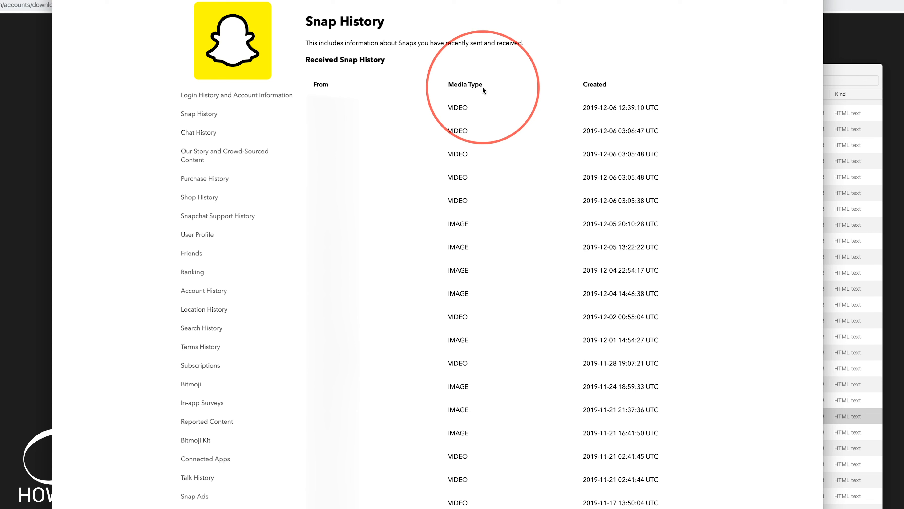
{"action": "mouse_move", "coordinate": [198, 132]}
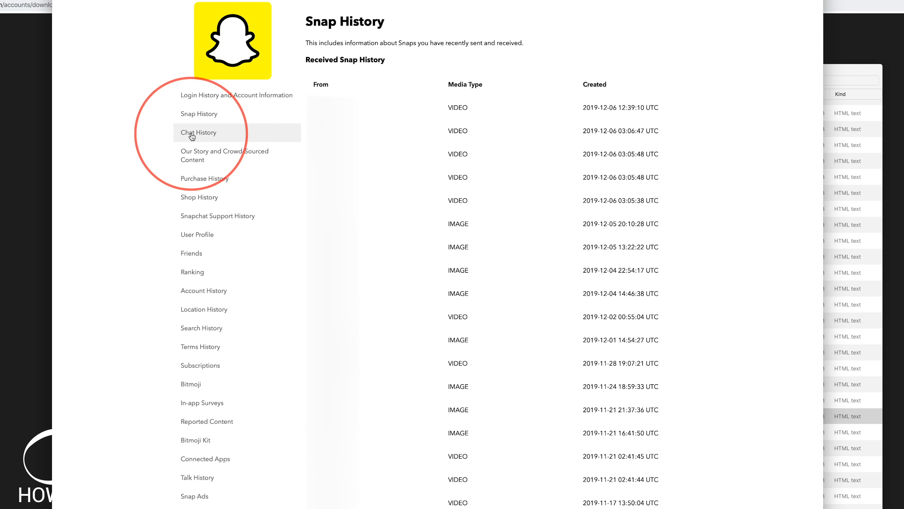